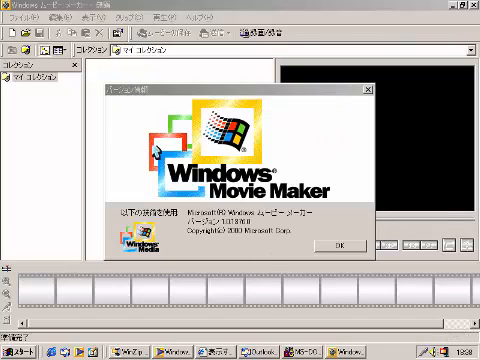
pyautogui.moveTo(326, 240)
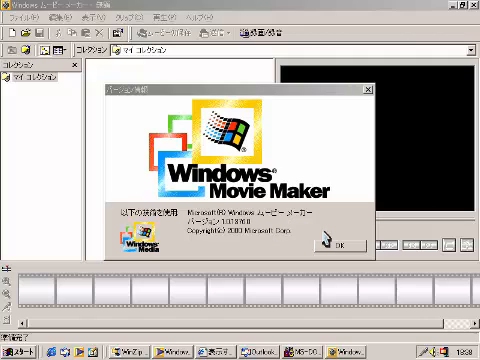
# Run the ver command in an MS-DOS Prompt to show the Windows Millennium version line.
pyautogui.click(340, 244)
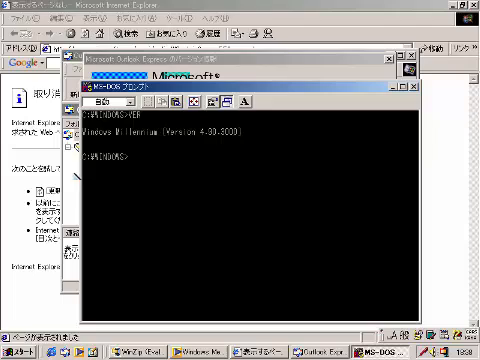
pyautogui.moveTo(278, 174)
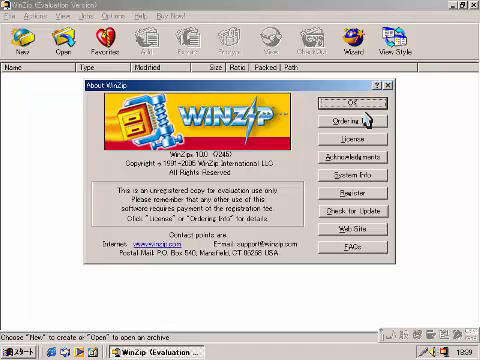
# Show the About Paint box with the Windows Me Millennium Edition banner.
pyautogui.click(348, 104)
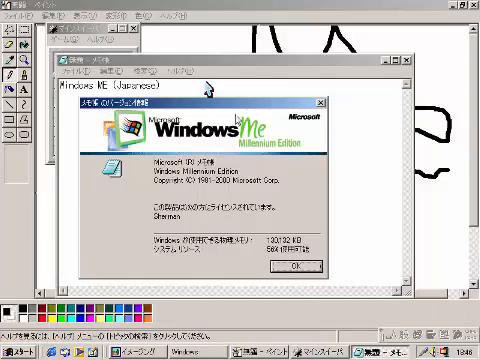
pyautogui.moveTo(228, 148)
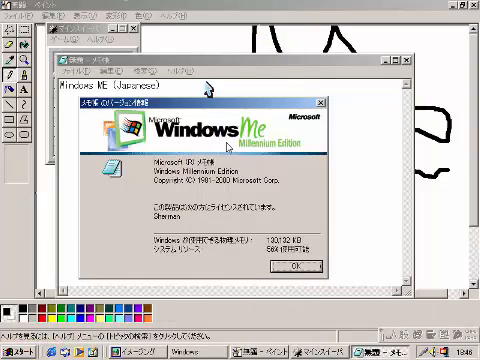
pyautogui.click(292, 264)
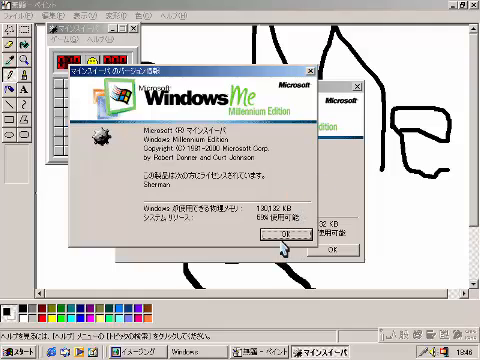
# Show System Properties General page listing Windows Me 4.90.3000 and the winver notice.
pyautogui.click(286, 236)
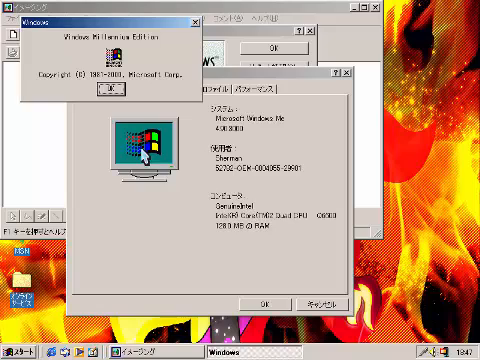
pyautogui.click(108, 88)
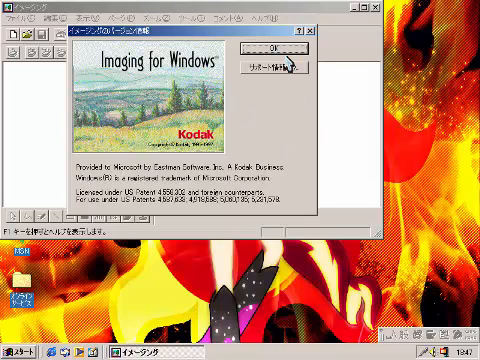
# Close Imaging for Windows and bring up the Shut Down Windows dialog from Start.
pyautogui.click(268, 48)
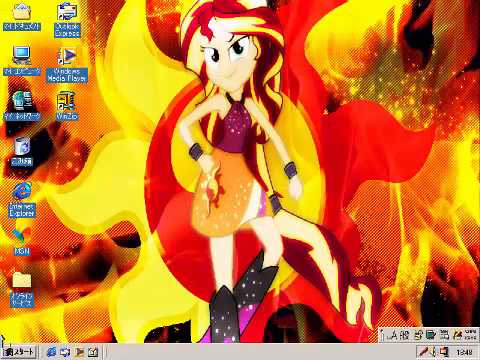
pyautogui.click(20, 352)
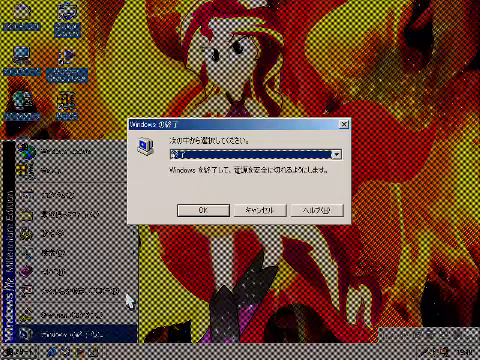